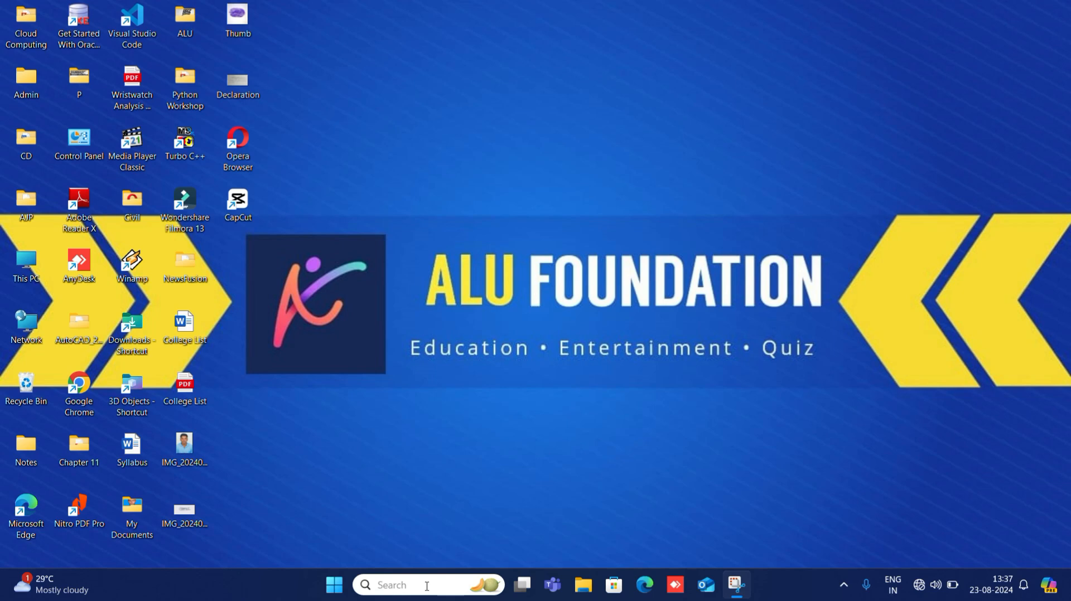
# Step: Search 'python' in Start and launch IDLE (Python 3.12 64-bit) from the results
pyautogui.write('python')
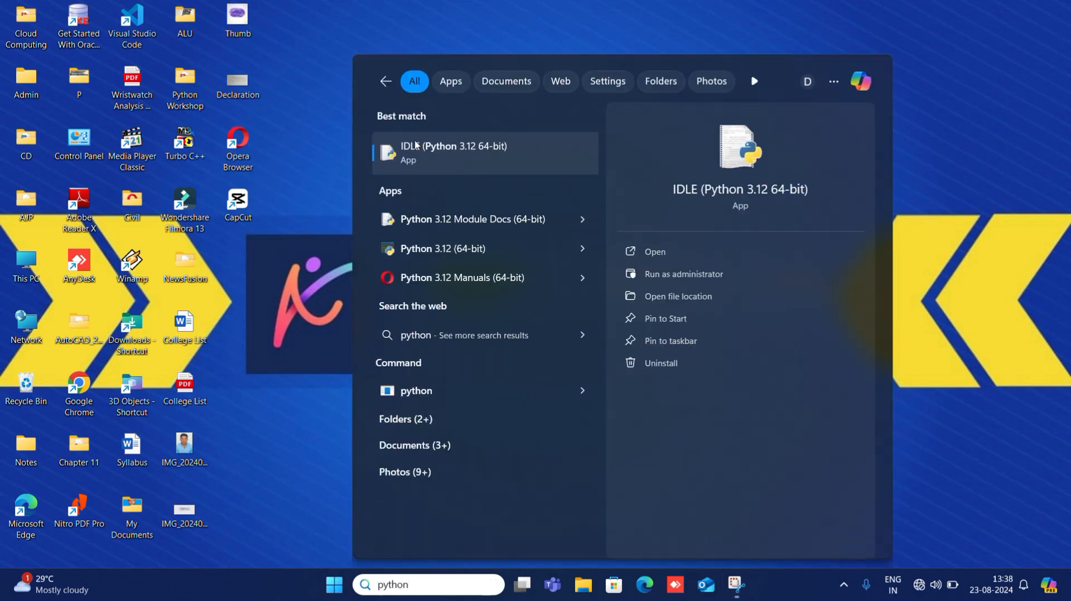
pyautogui.click(454, 153)
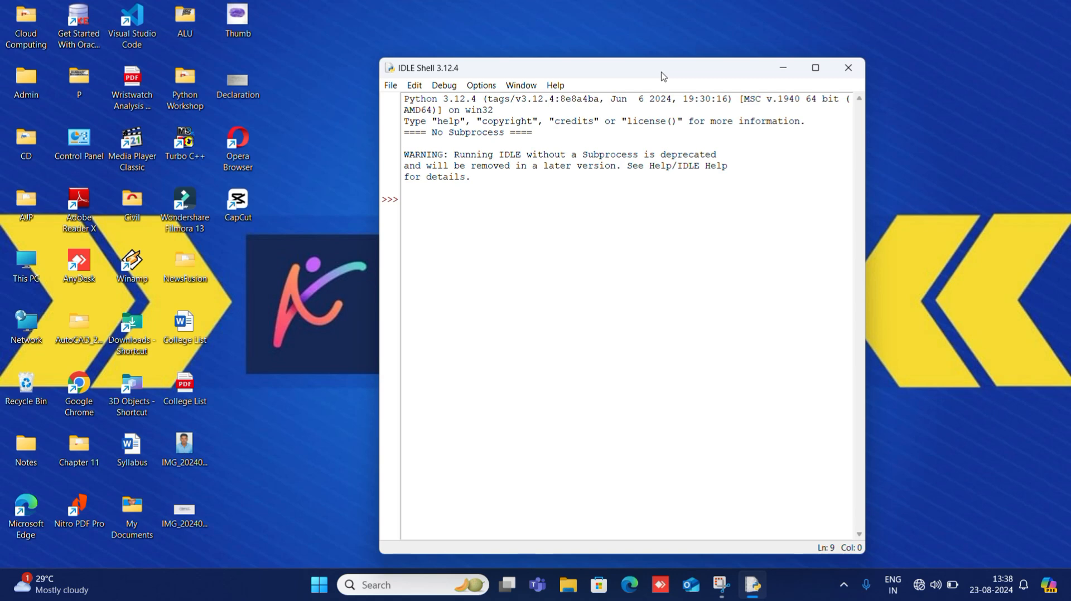
pyautogui.moveTo(472, 208)
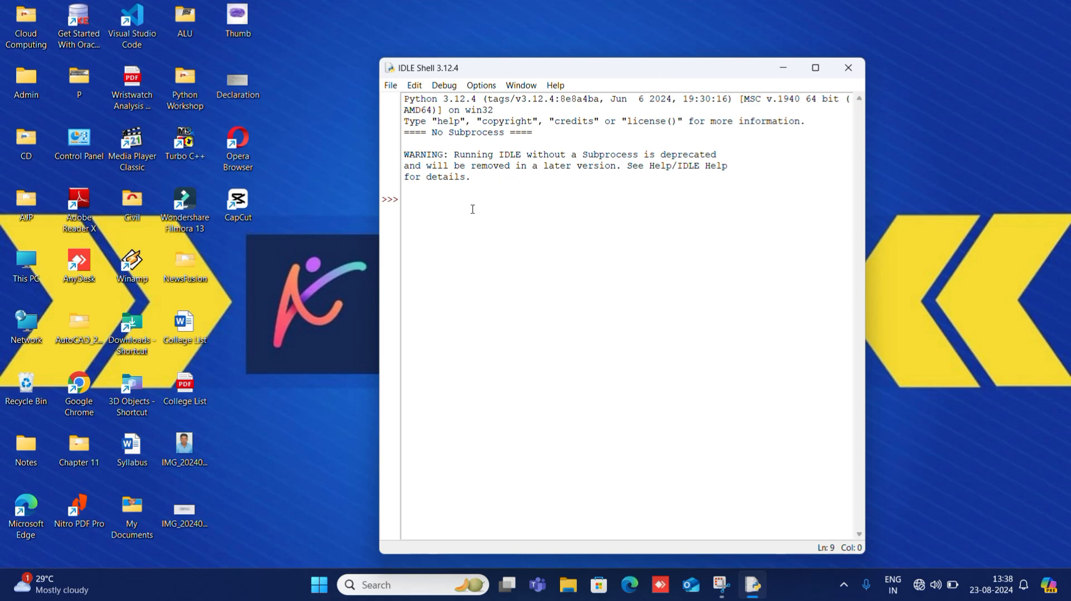
# Step: Run print("welcome") at the >>> prompt so welcome is printed
pyautogui.write('print(')
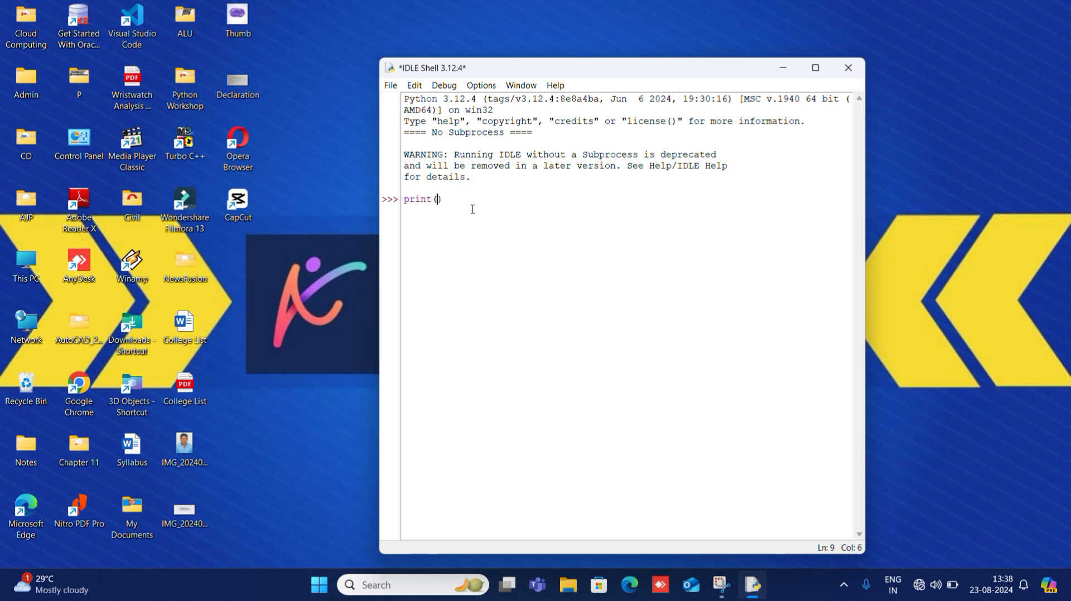
pyautogui.write('""')
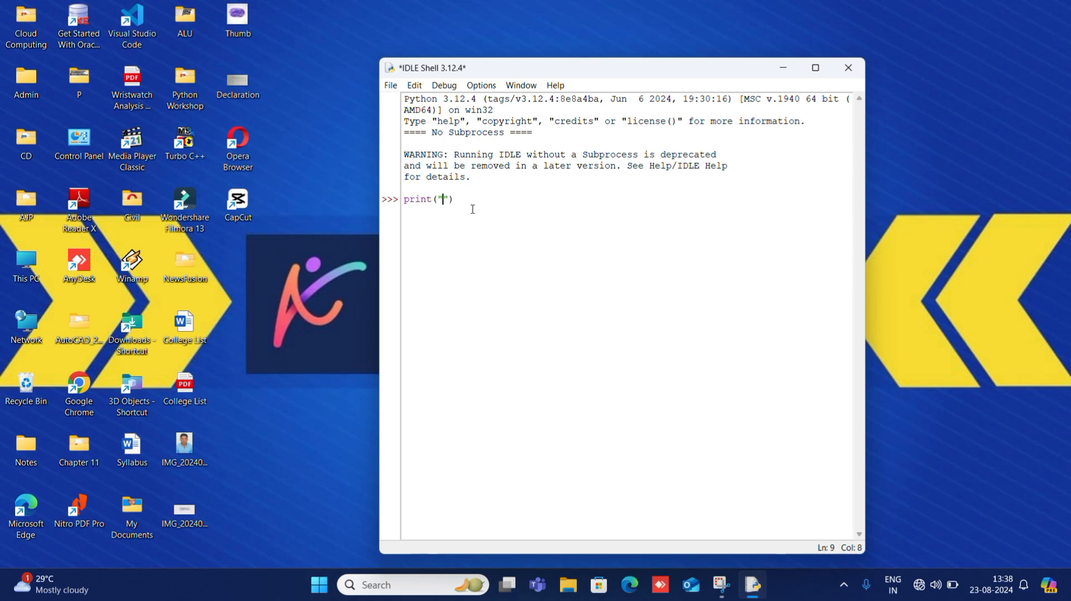
pyautogui.write('welcom')
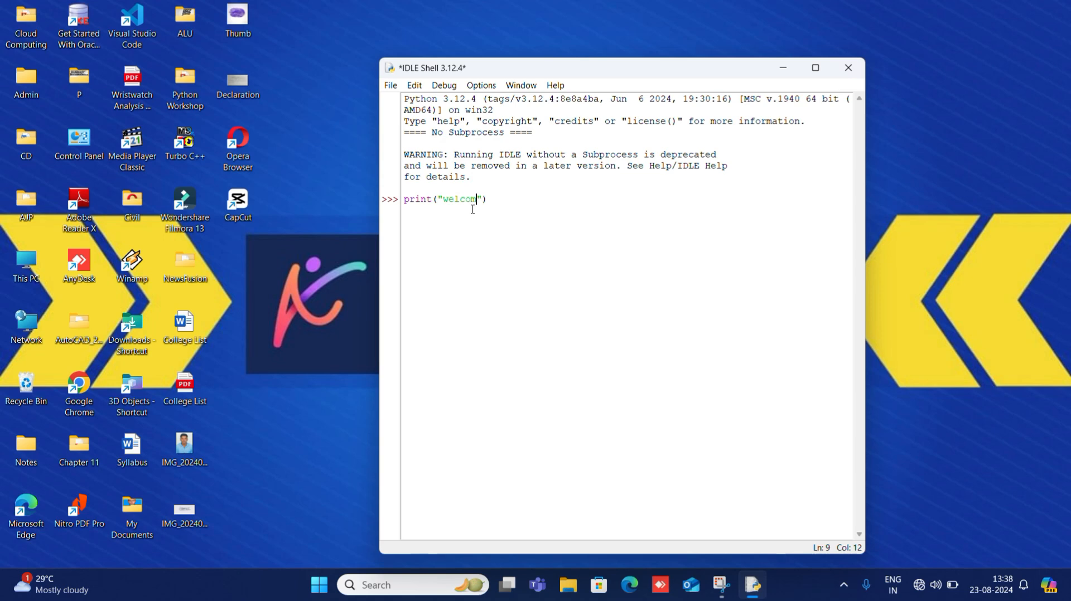
pyautogui.press('Return')
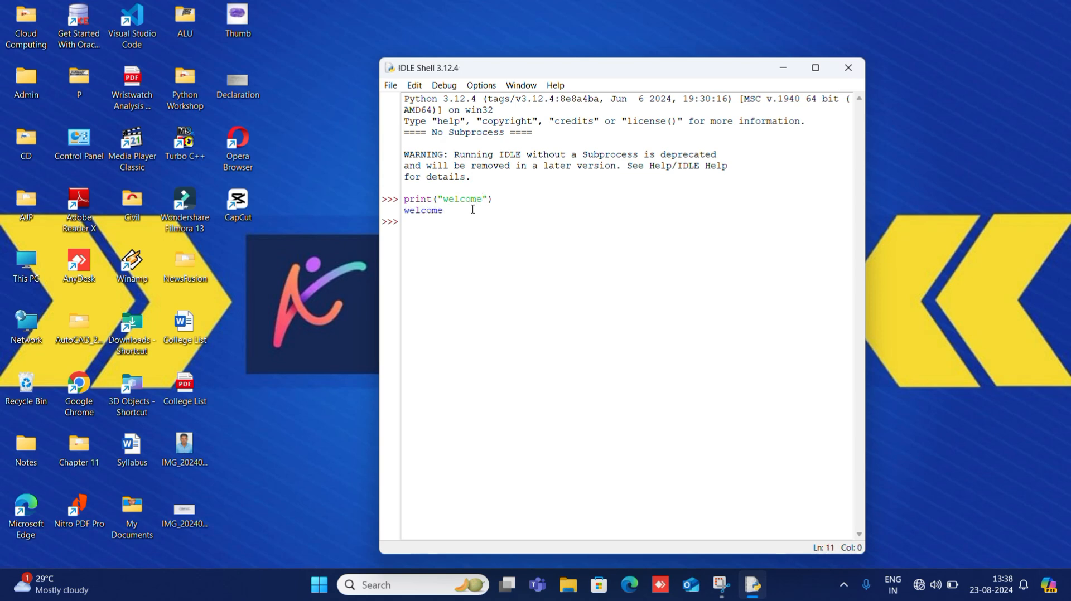
pyautogui.moveTo(494, 219)
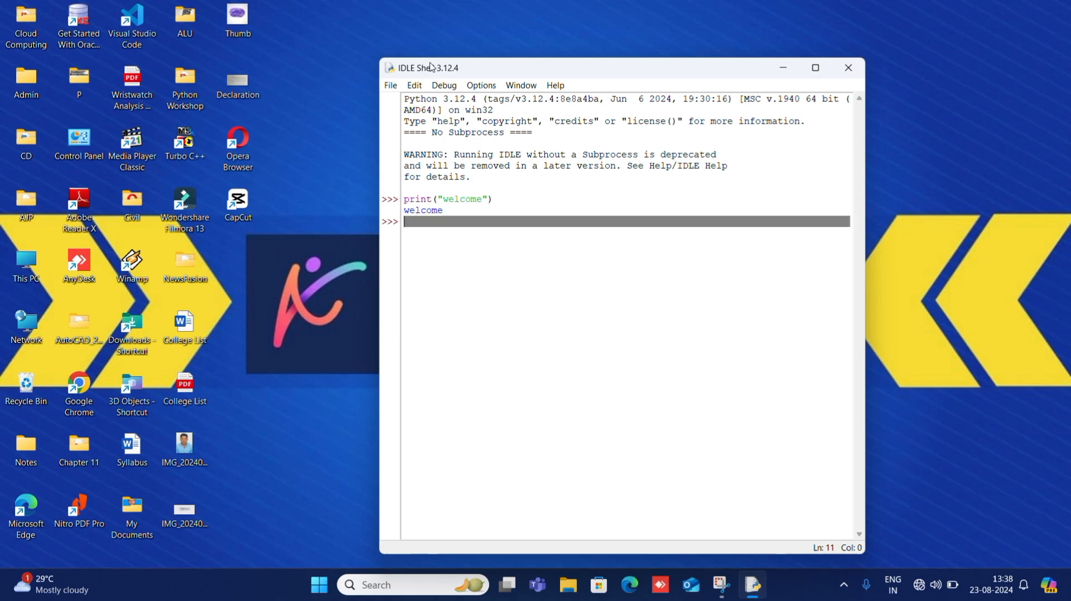
pyautogui.moveTo(399, 89)
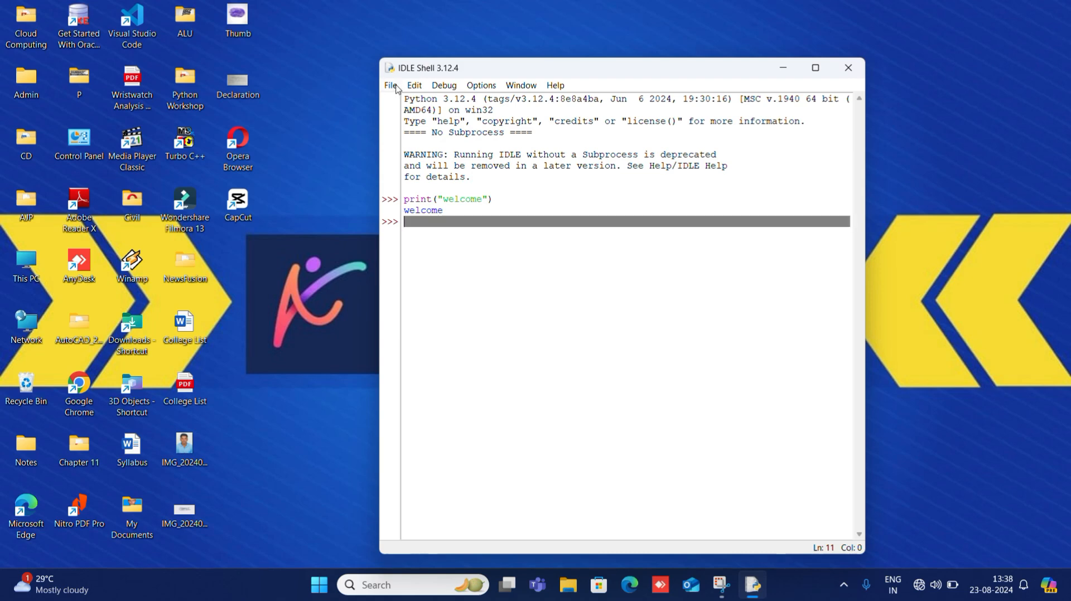
# Step: Create a new file and enter the line print("Welcome in Script Mode")
pyautogui.click(391, 86)
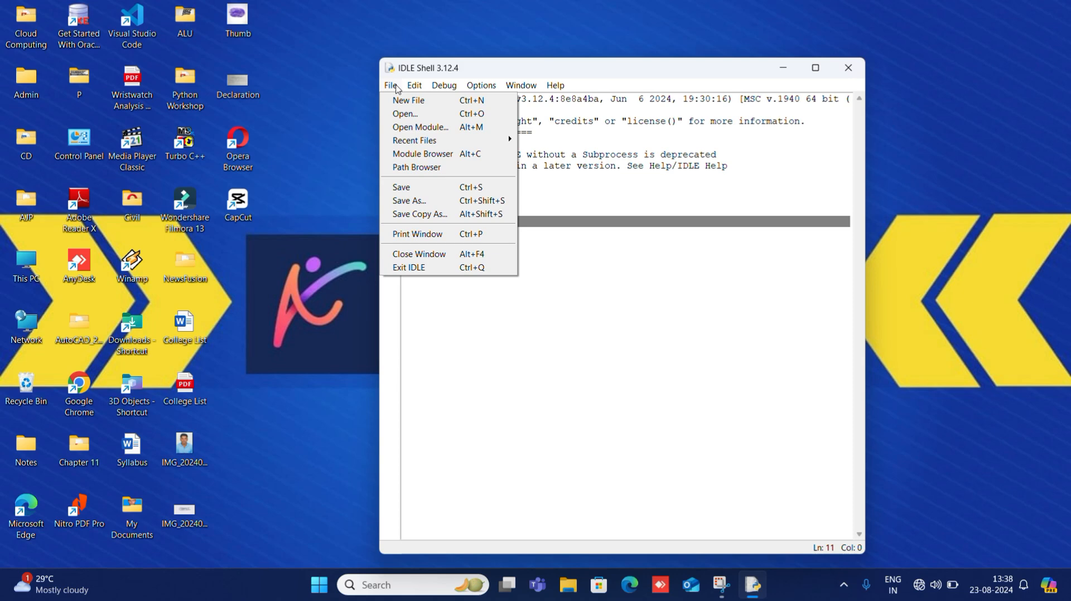
pyautogui.moveTo(408, 99)
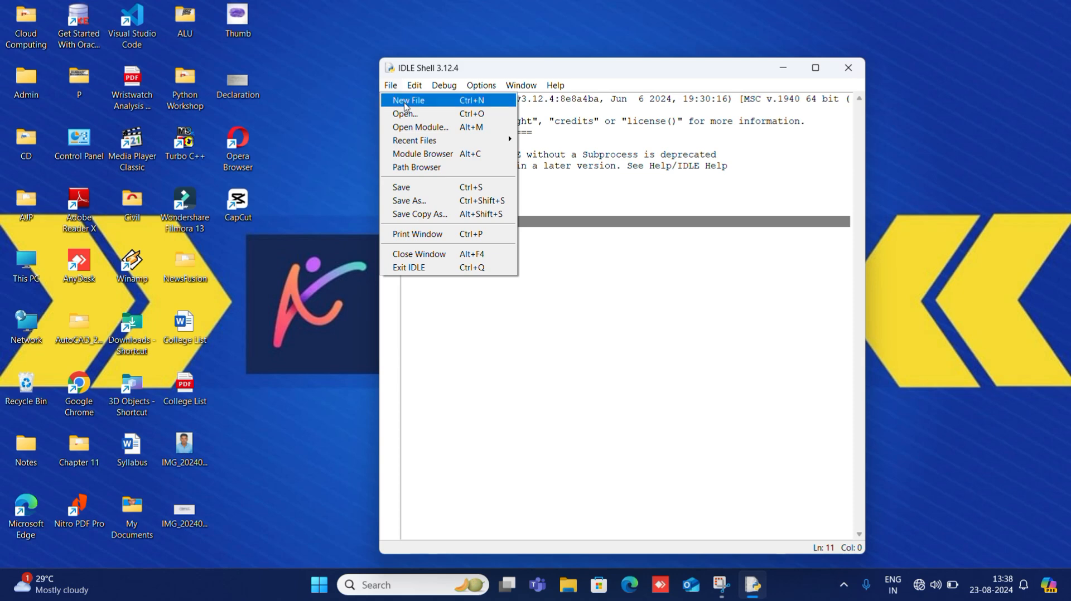
pyautogui.click(408, 101)
pyautogui.write('print (')
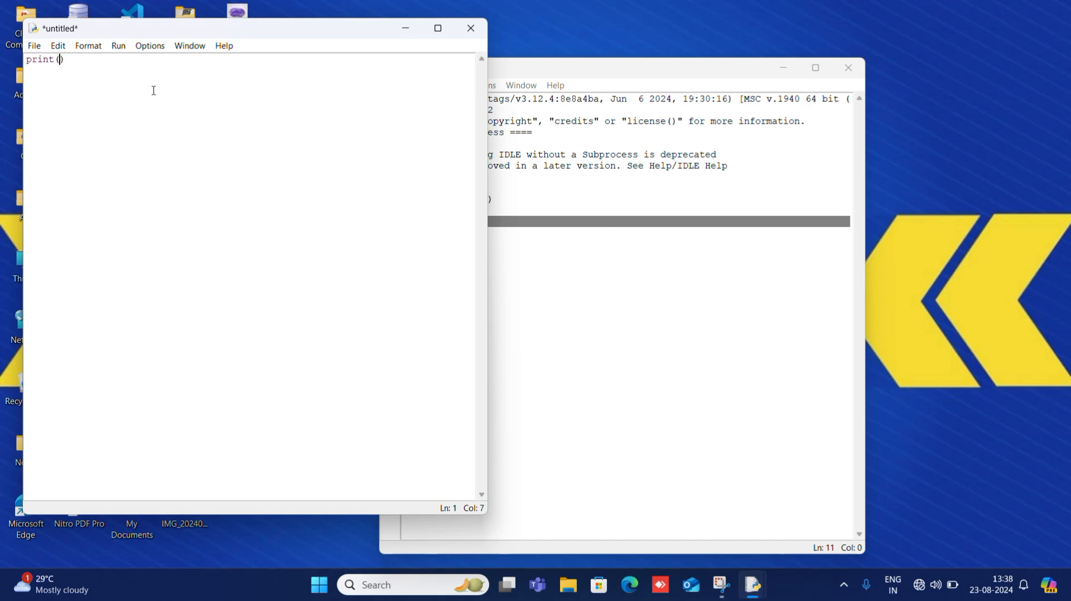
pyautogui.write('"')
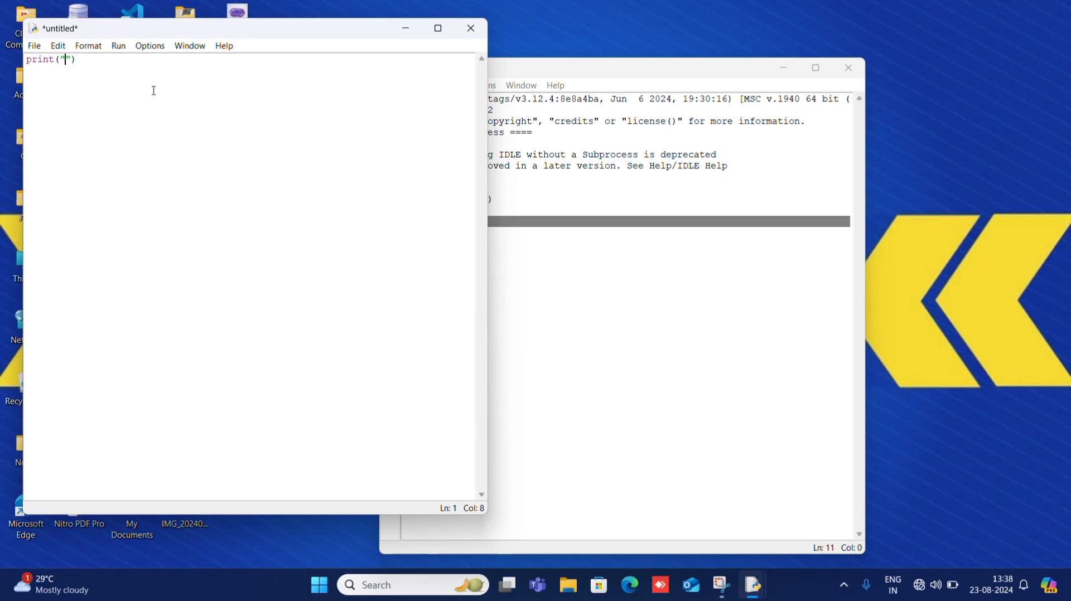
pyautogui.write('Welcome')
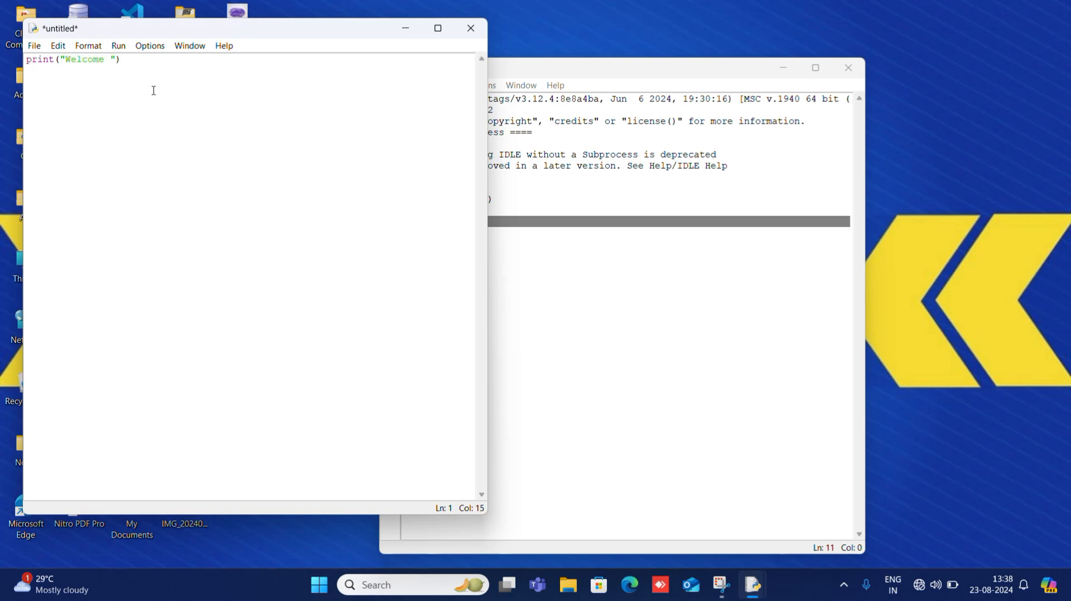
pyautogui.write('in S')
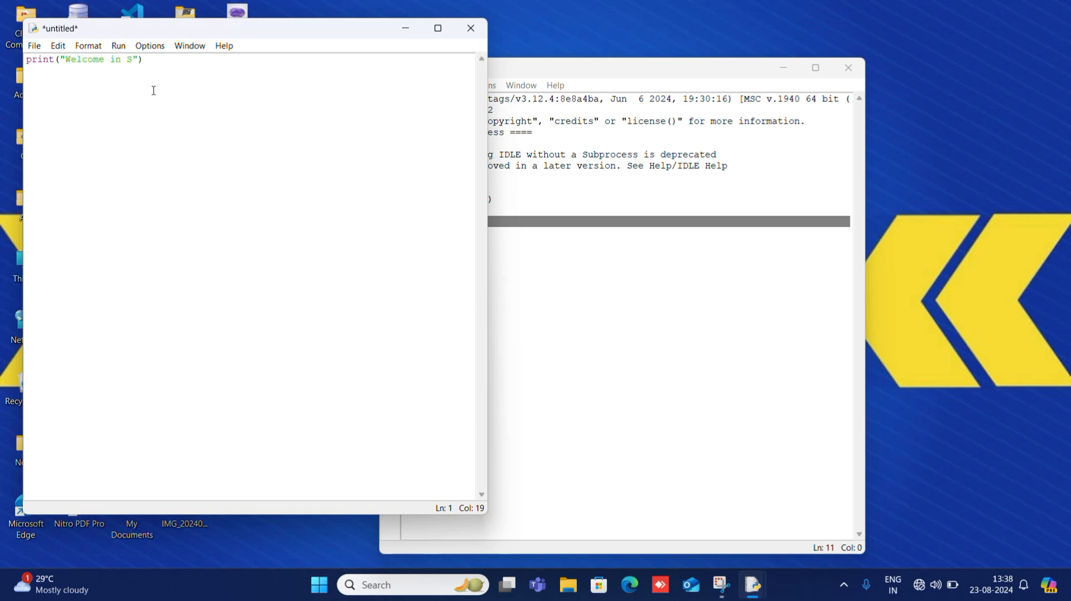
pyautogui.write('cript M')
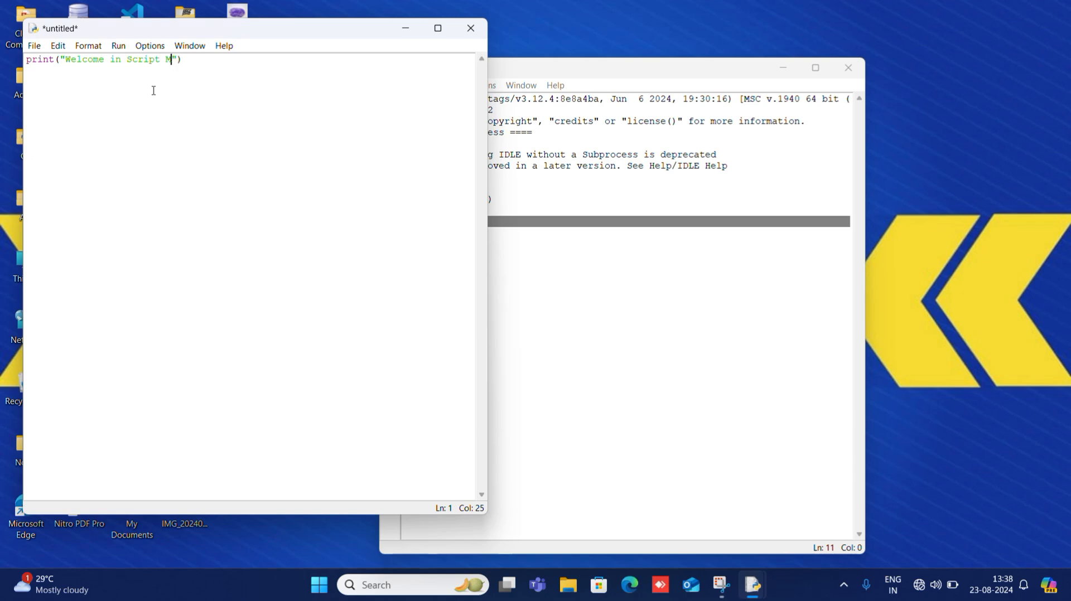
pyautogui.write('od')
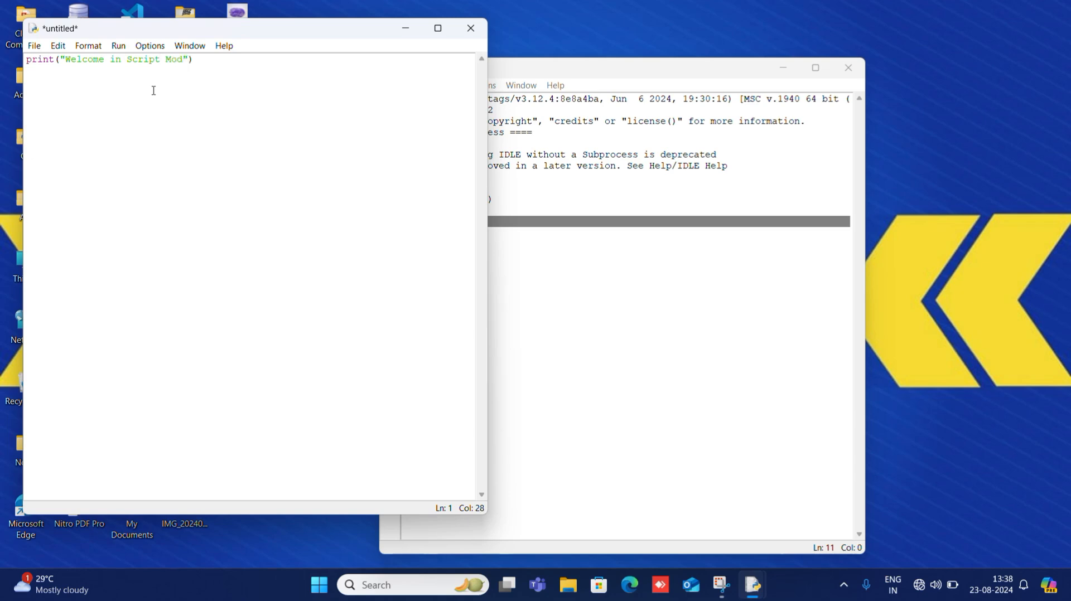
pyautogui.write('e')
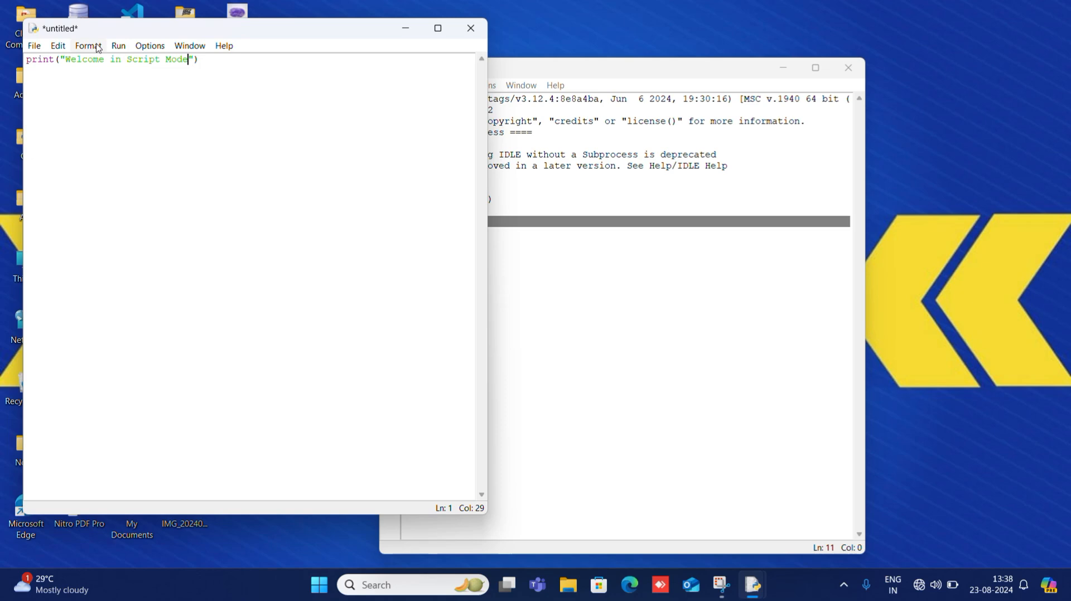
# Step: Save the untitled script as script.py in the Python312 folder
pyautogui.click(32, 44)
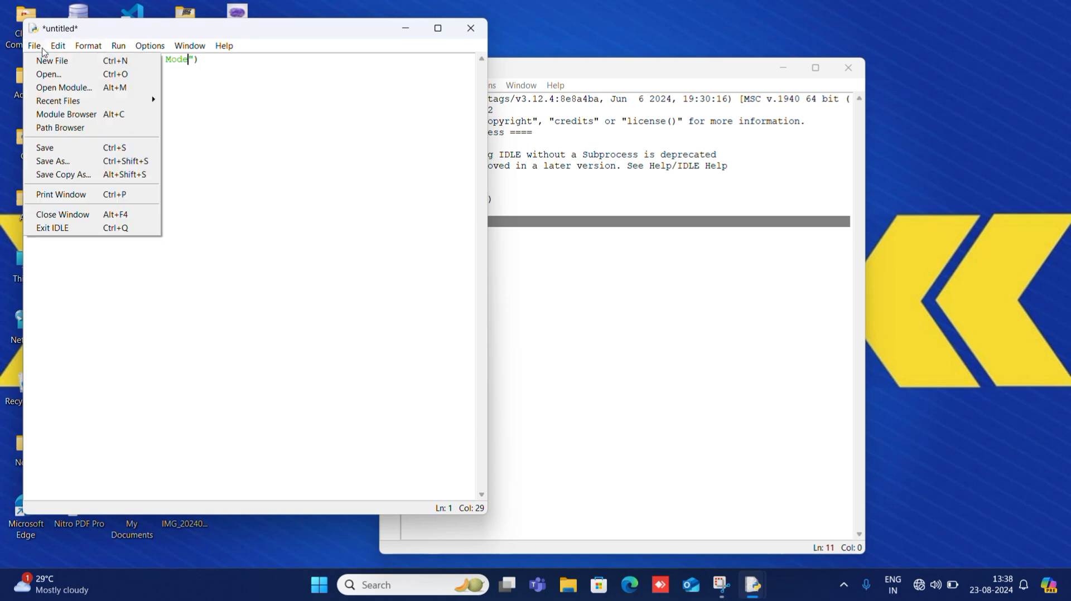
pyautogui.moveTo(44, 147)
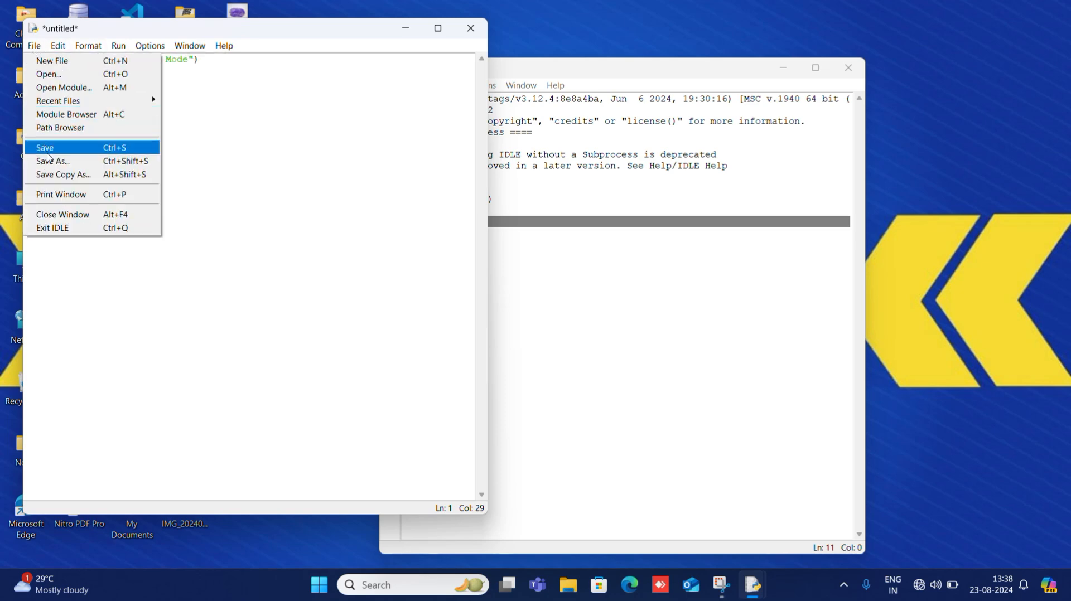
pyautogui.click(52, 161)
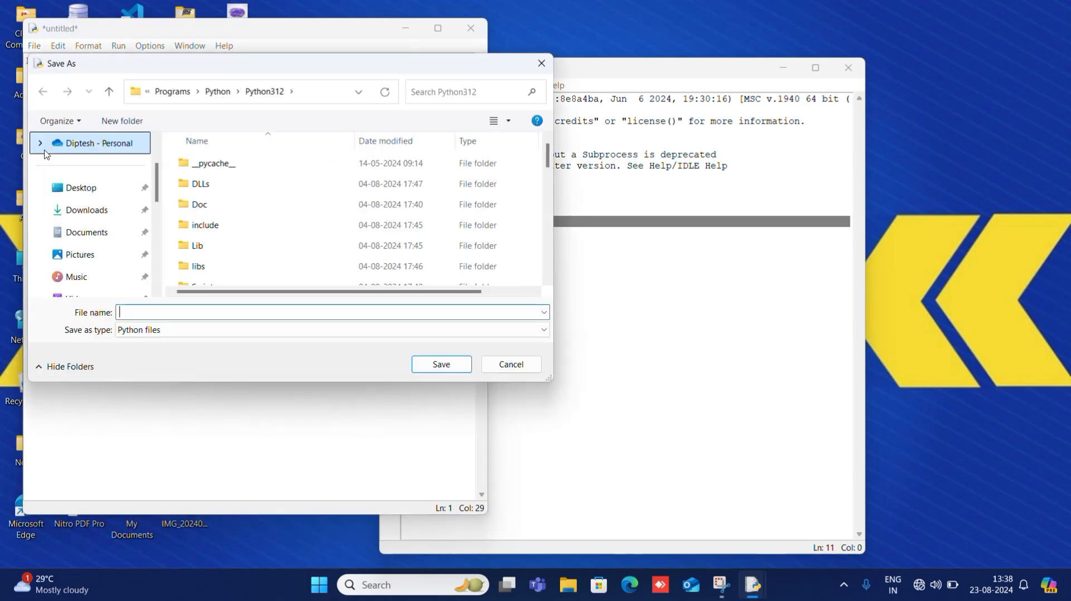
pyautogui.write('script.pu')
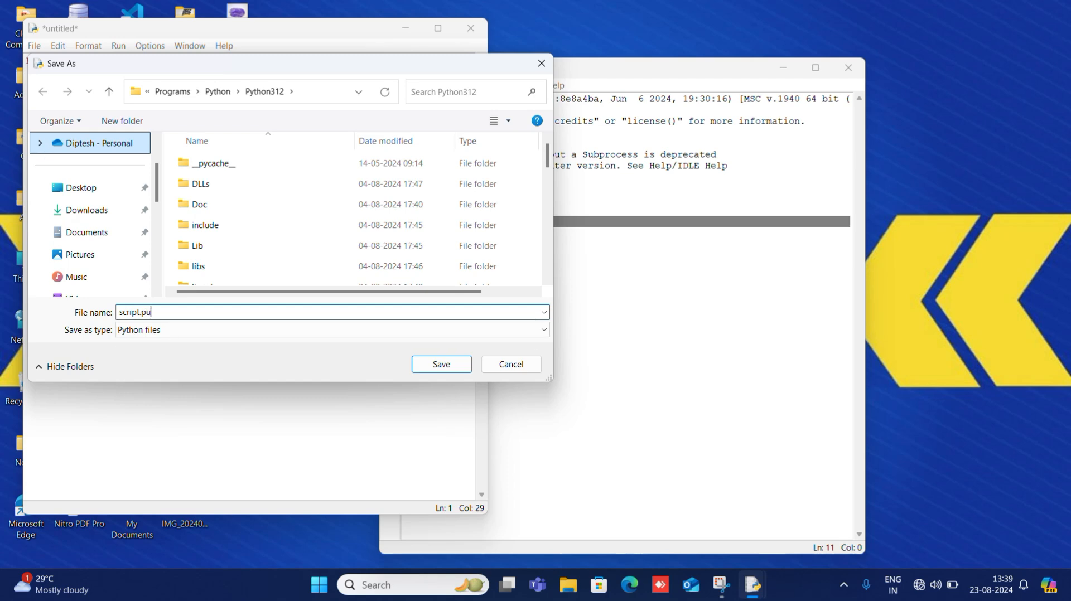
pyautogui.write('y')
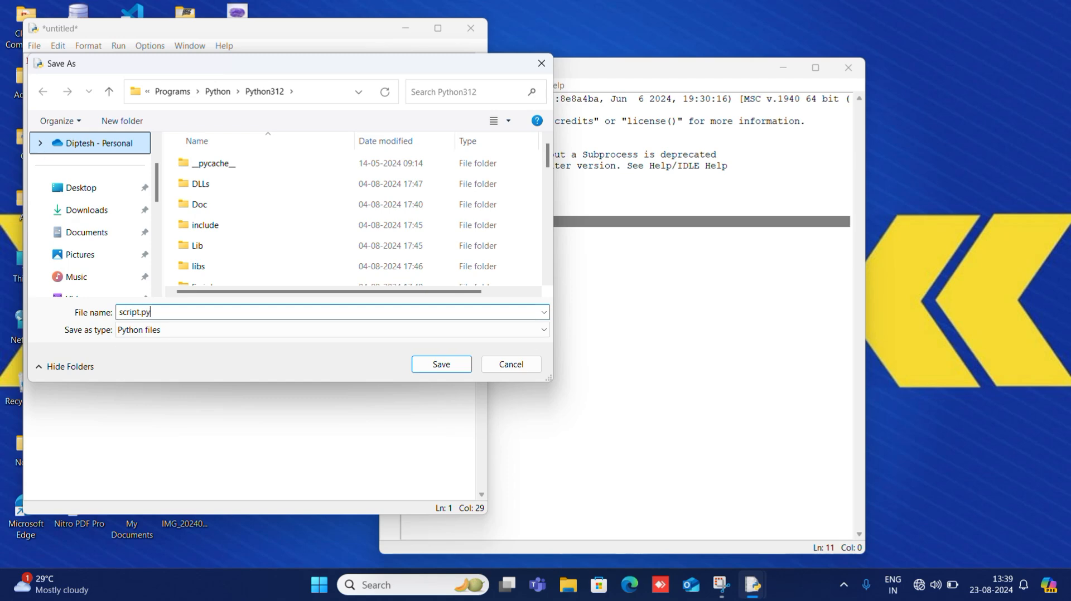
pyautogui.click(441, 364)
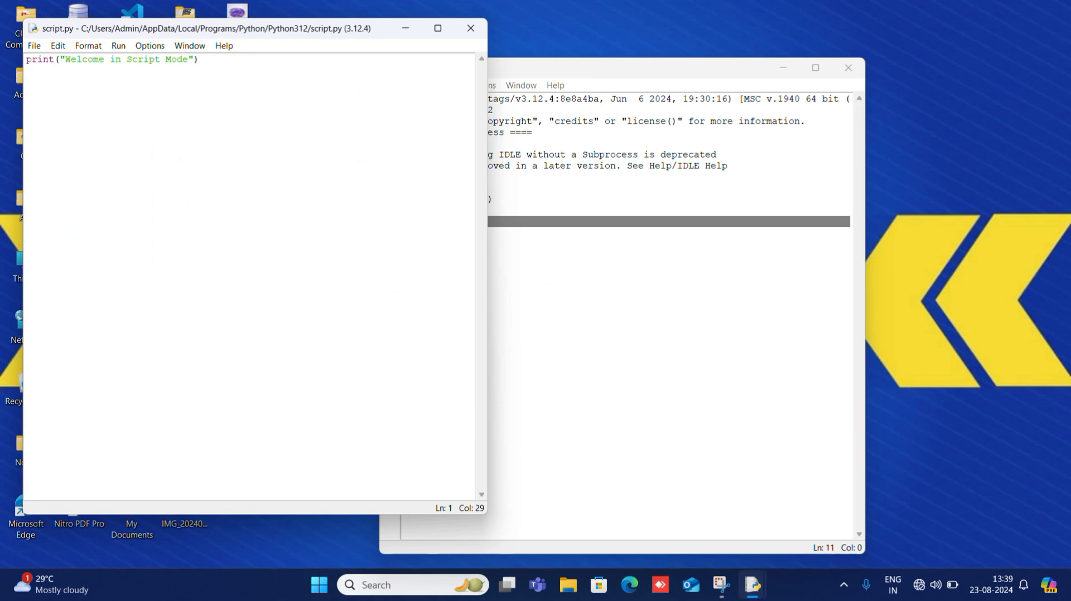
# Step: Run the module so 'Welcome in Script Mode' prints in the shell, and highlight that line
pyautogui.click(117, 46)
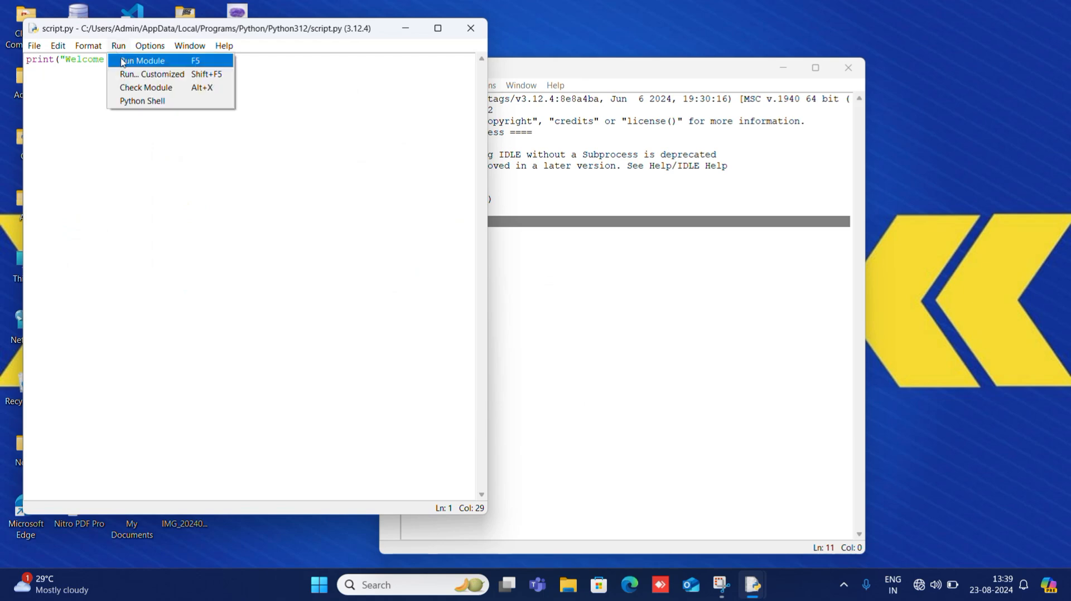
pyautogui.click(142, 62)
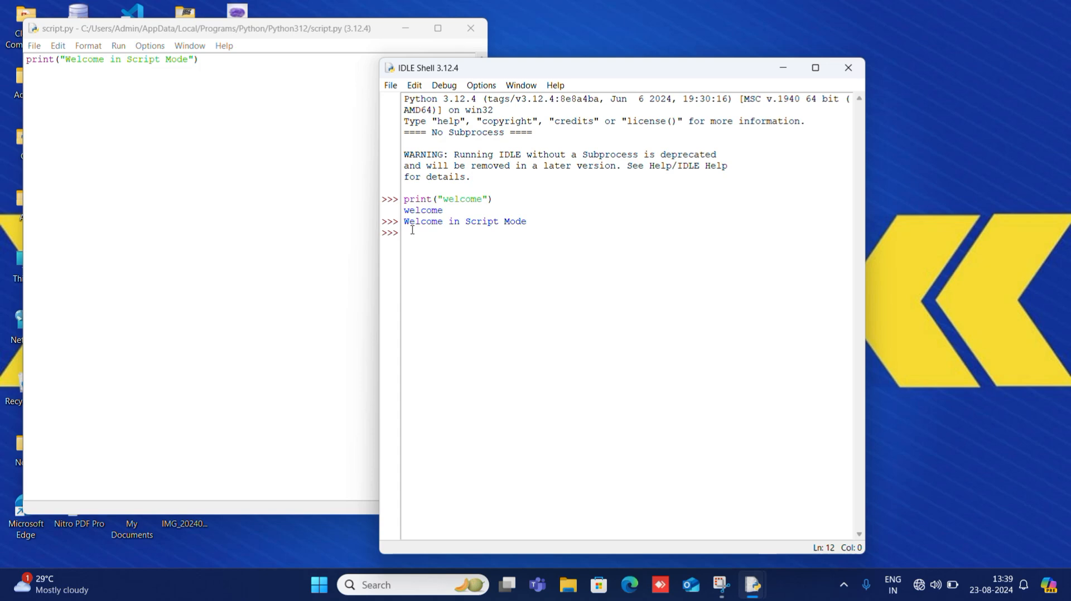
pyautogui.doubleClick(464, 221)
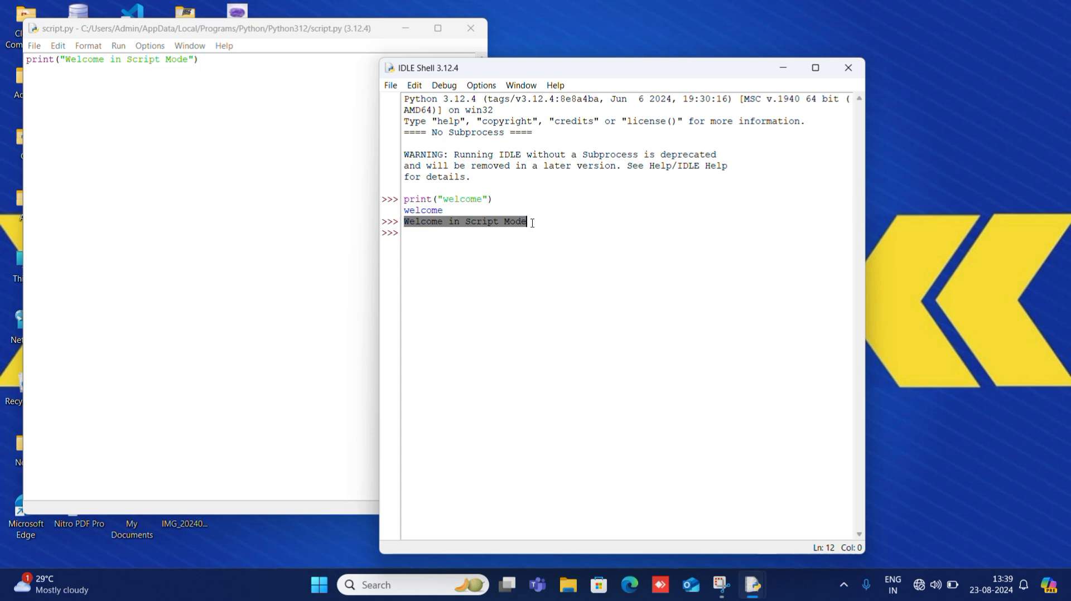
pyautogui.click(527, 221)
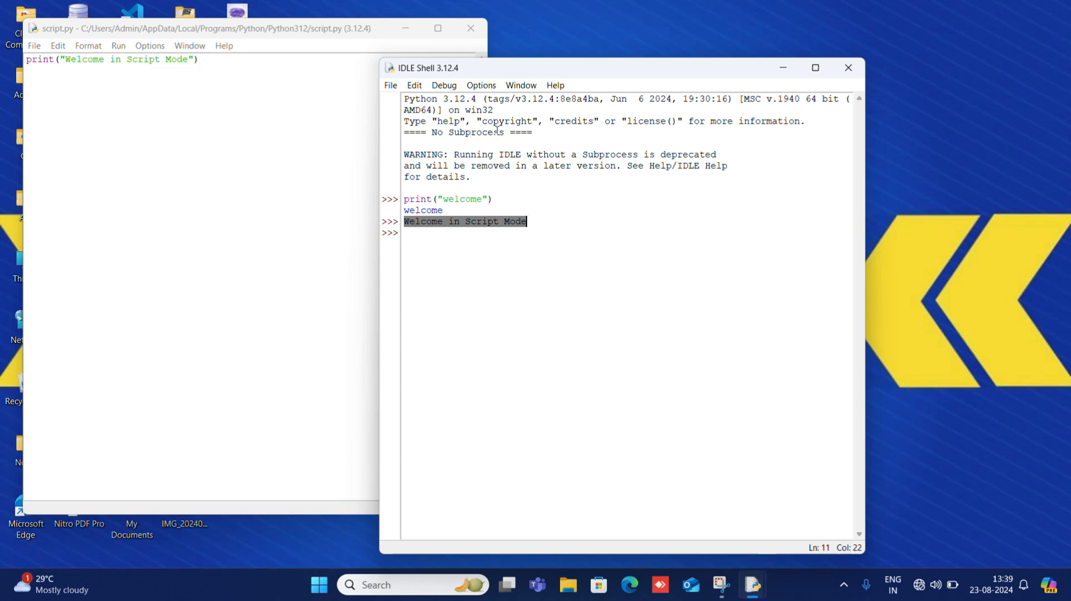
pyautogui.moveTo(460, 37)
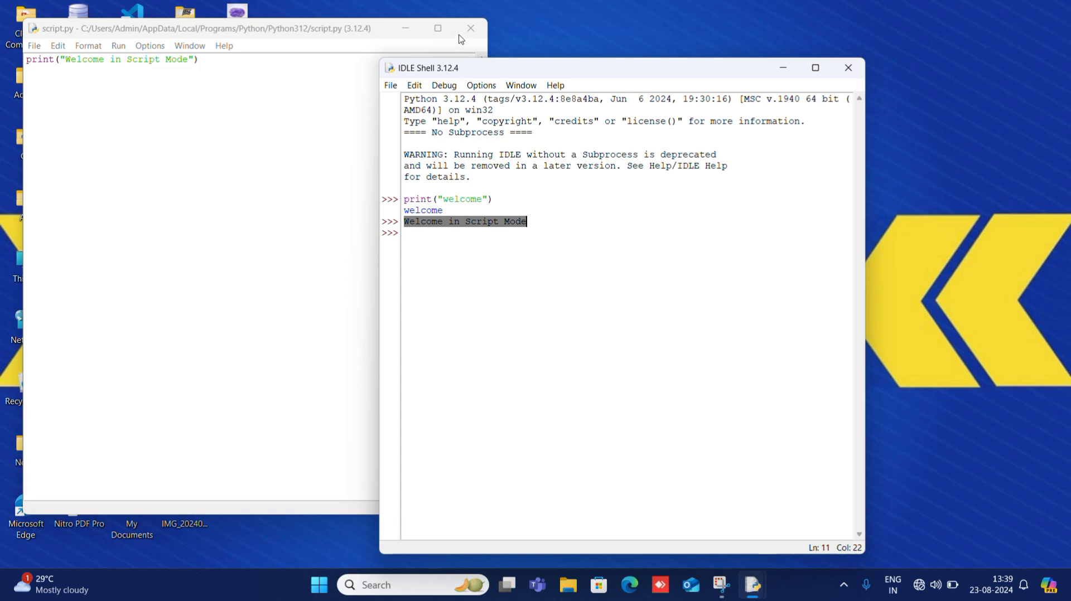